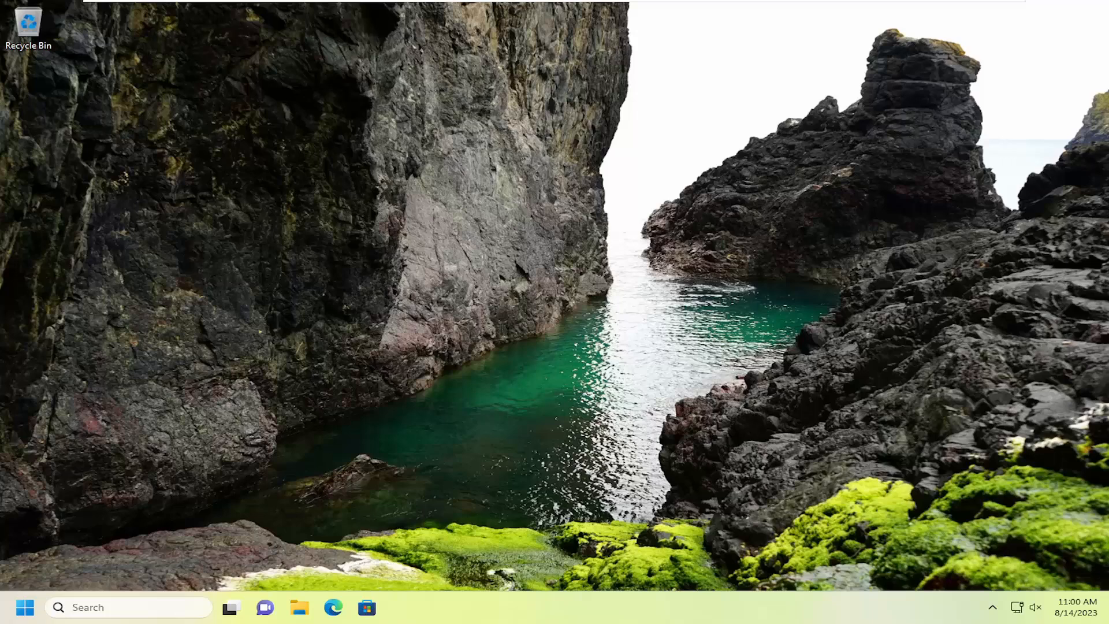
{"action": "mouse_move", "coordinate": [535, 431]}
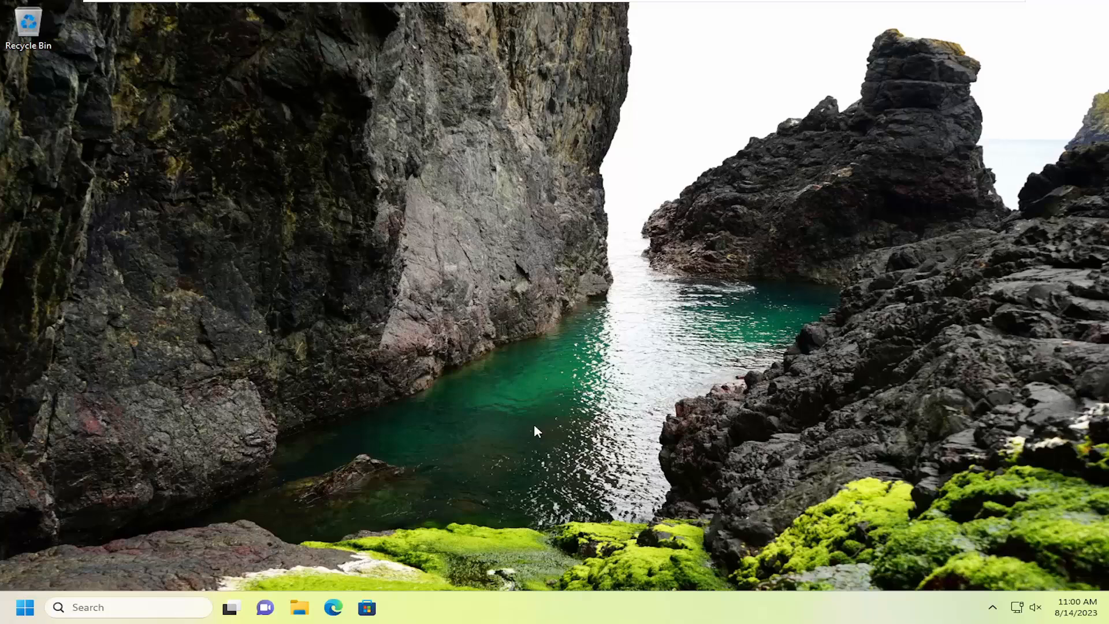
Step: Launch Registry Editor as administrator from taskbar search for 'regedit'
{"action": "type", "text": "regedit"}
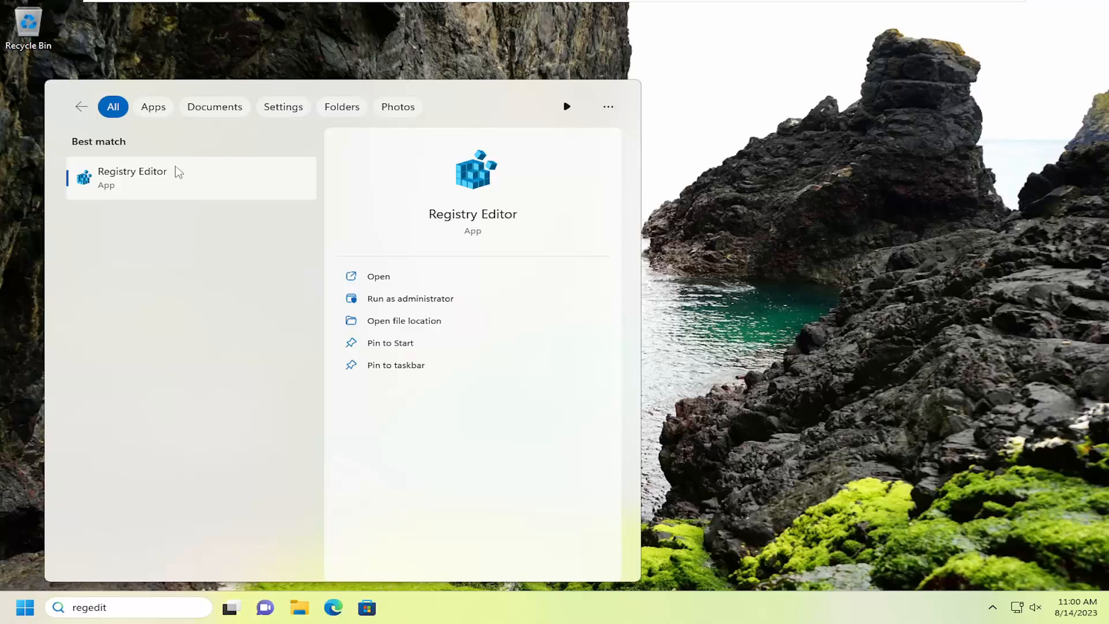
{"action": "mouse_move", "coordinate": [183, 182]}
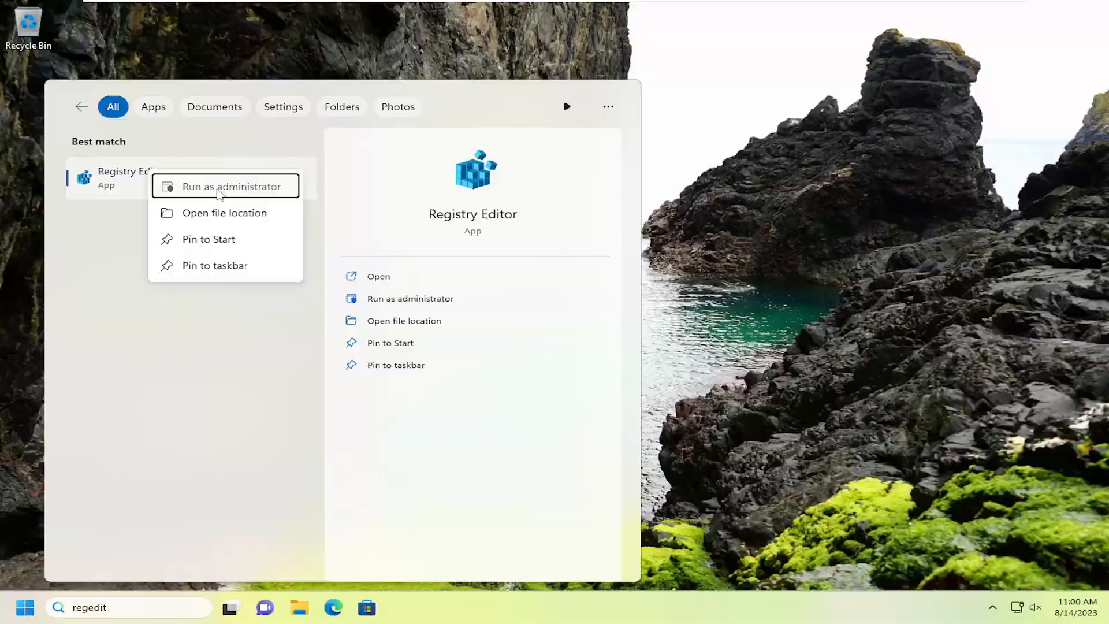
{"action": "left_click", "coordinate": [231, 186]}
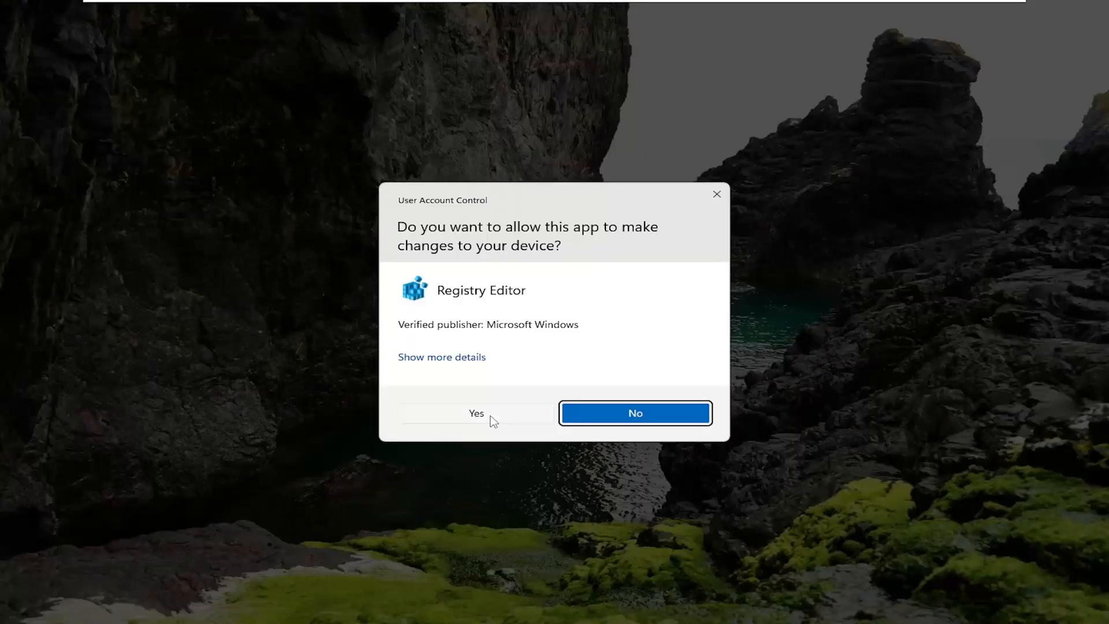
Step: Approve the UAC prompt, import the .reg file via File > Import, and close Registry Editor
{"action": "left_click", "coordinate": [476, 413]}
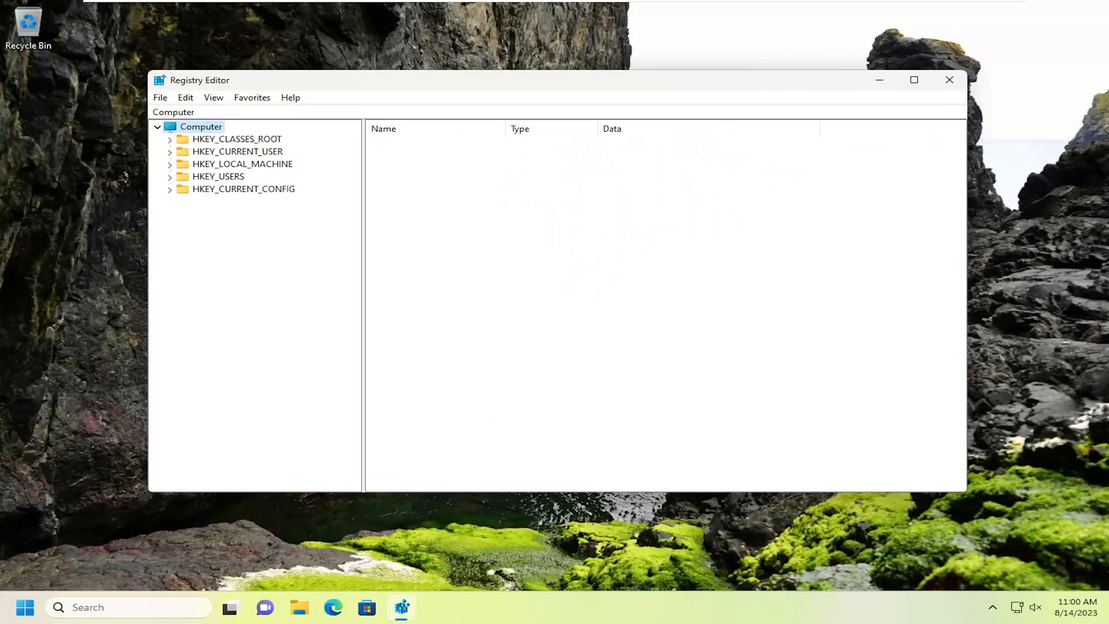
{"action": "left_click", "coordinate": [160, 97]}
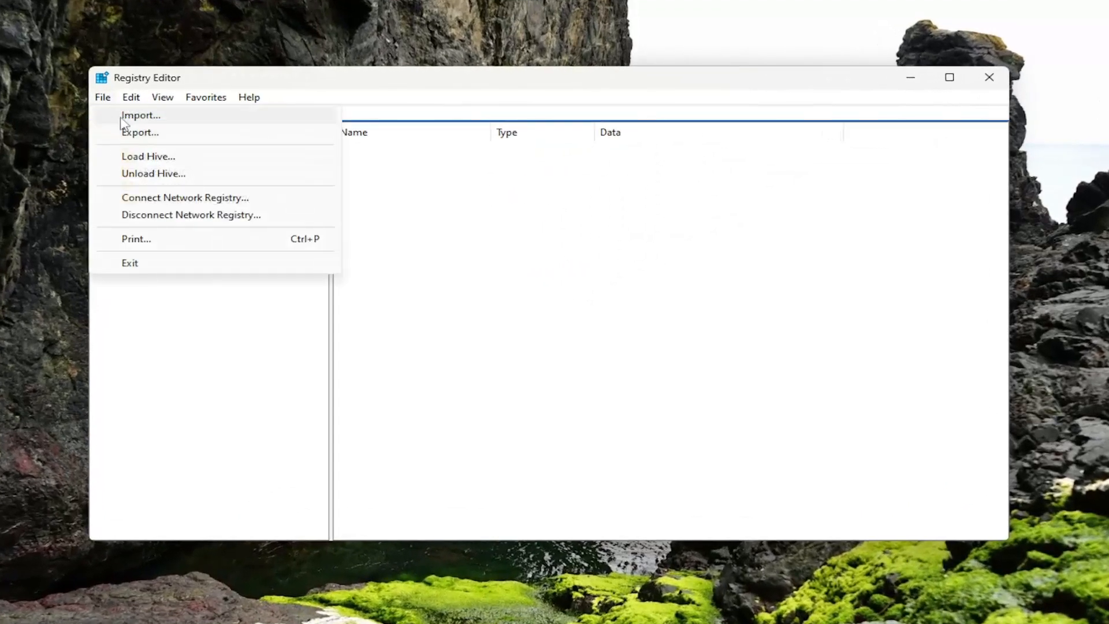
{"action": "left_click", "coordinate": [140, 115]}
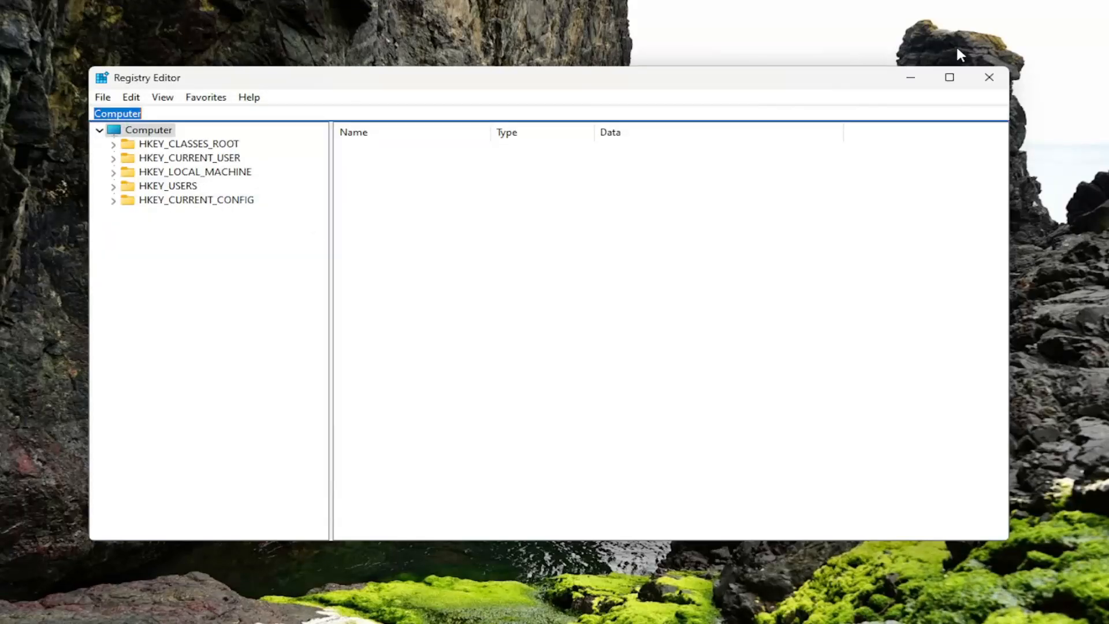
{"action": "left_click", "coordinate": [989, 77]}
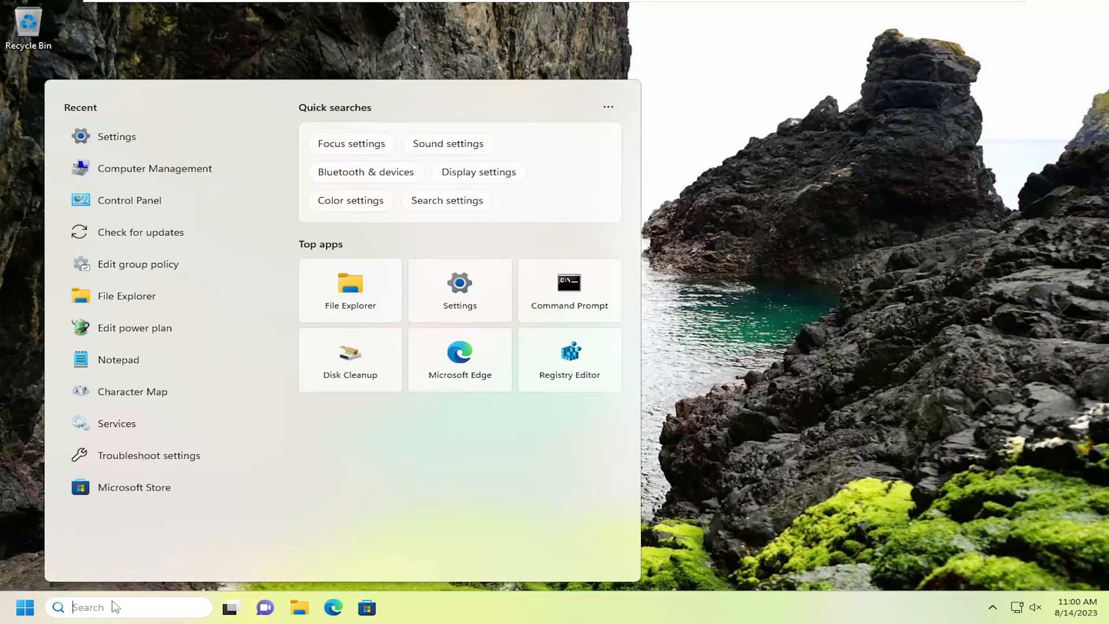
Step: Launch Command Prompt as administrator from search for 'cmd' and approve the UAC prompt
{"action": "type", "text": "cmd"}
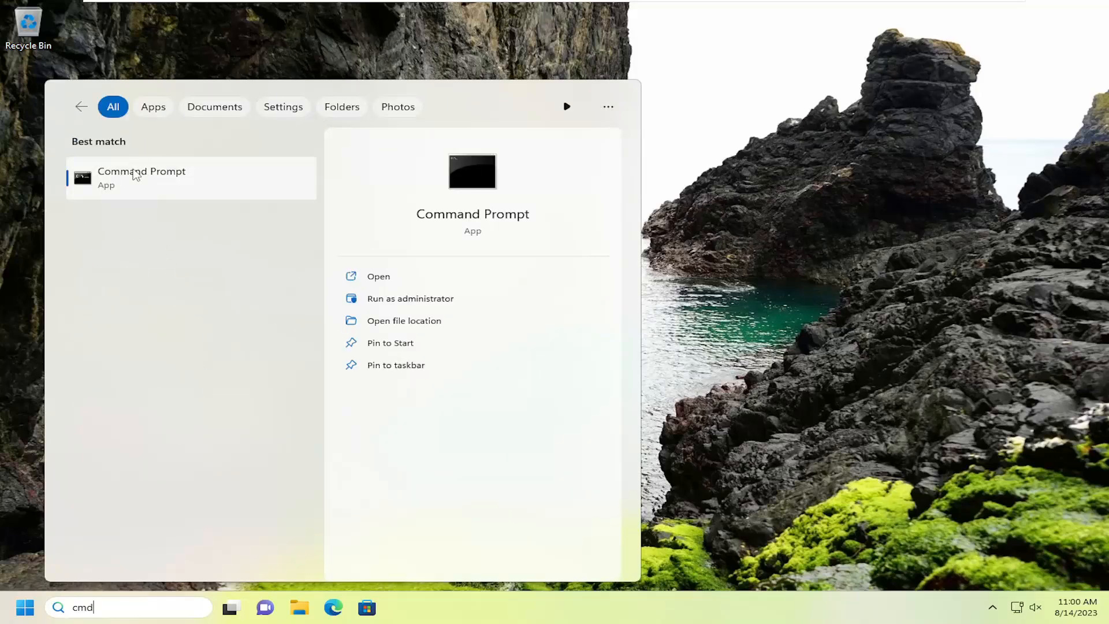
{"action": "right_click", "coordinate": [141, 176]}
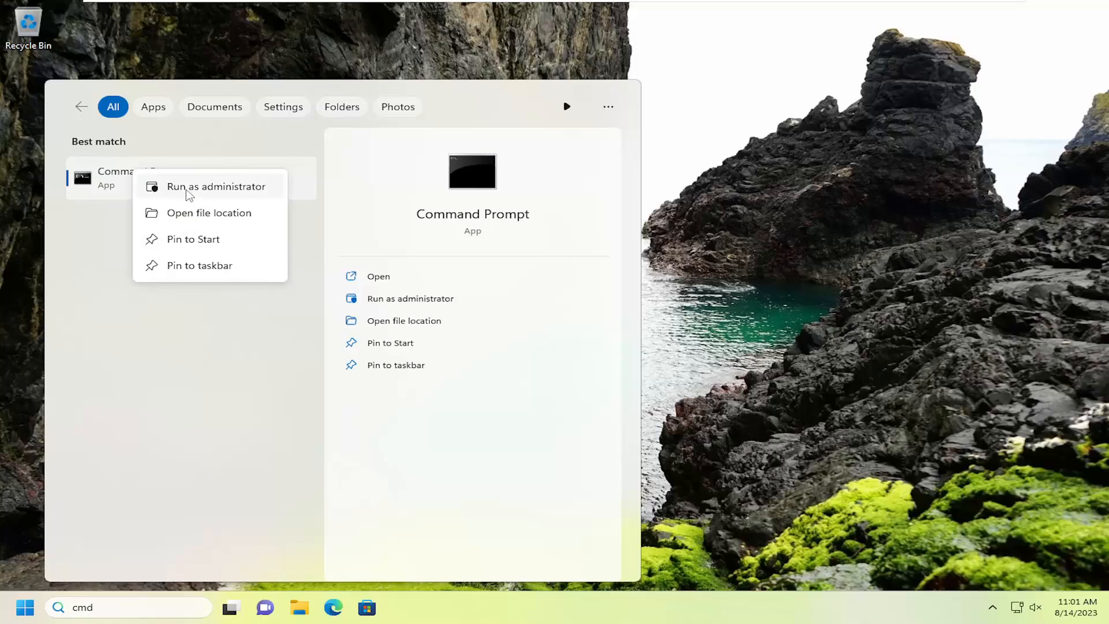
{"action": "left_click", "coordinate": [217, 186]}
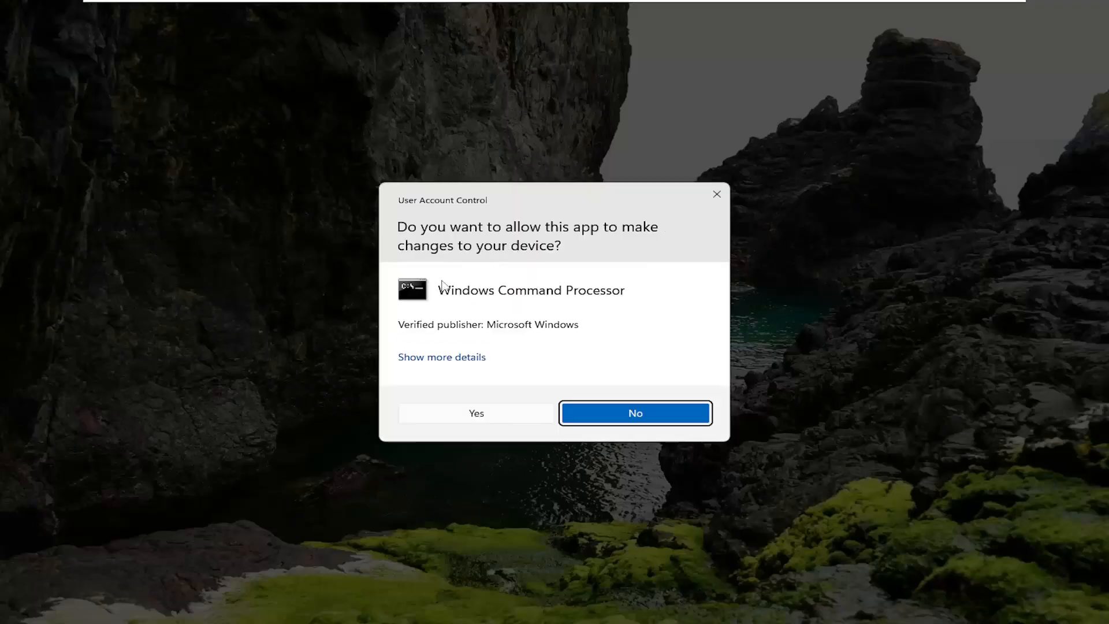
{"action": "left_click", "coordinate": [475, 413]}
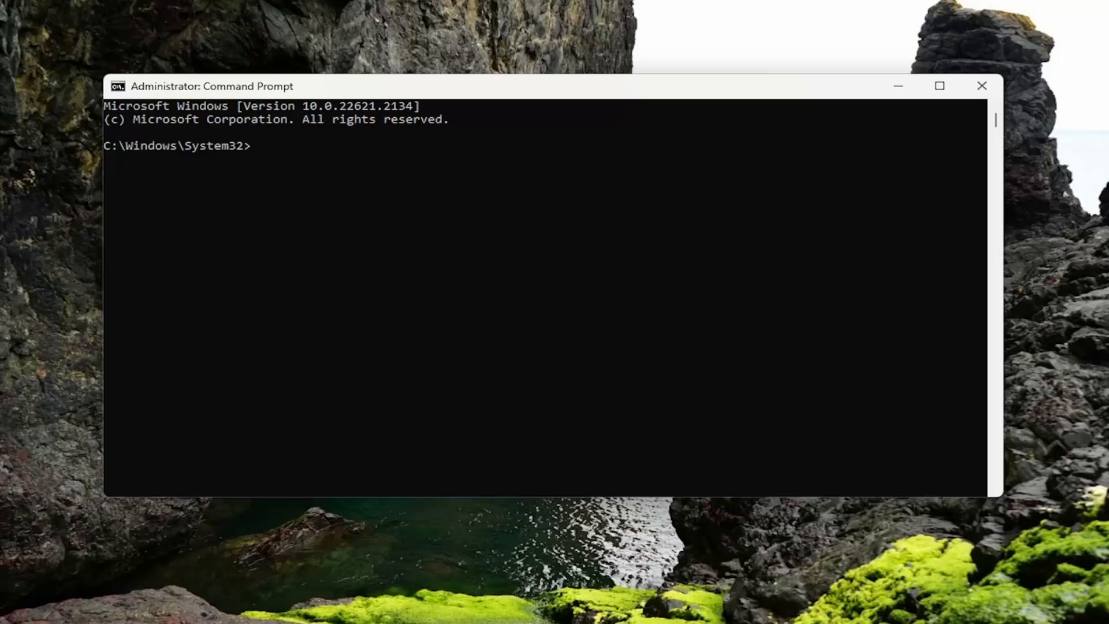
{"action": "mouse_move", "coordinate": [562, 99]}
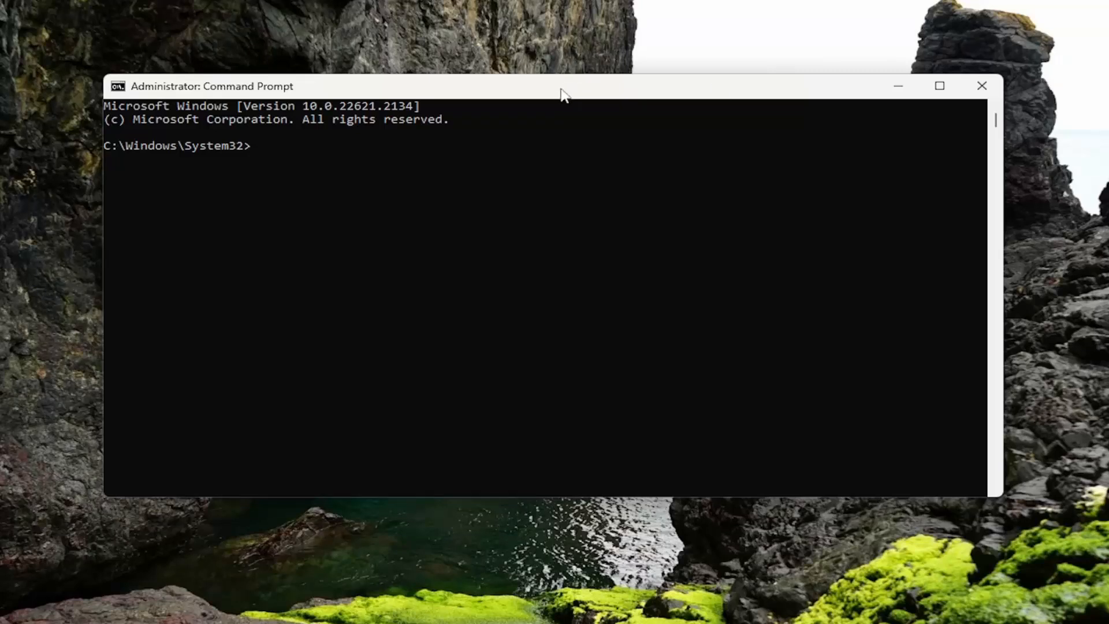
{"action": "mouse_move", "coordinate": [439, 93]}
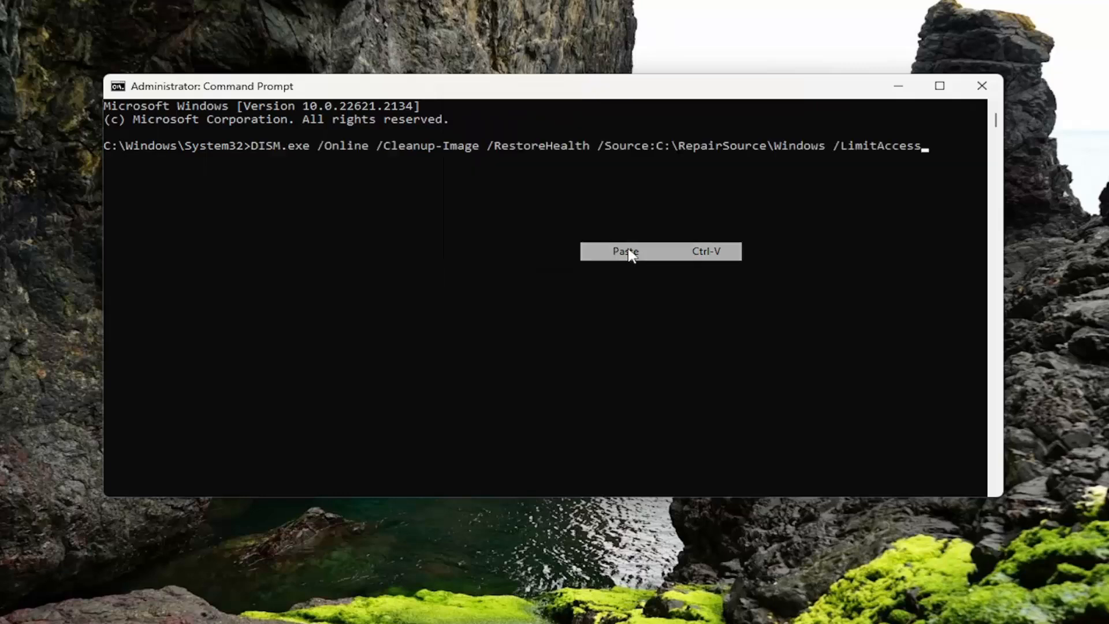
Step: Run DISM.exe /Online /Cleanup-Image /RestoreHealth until it completes successfully
{"action": "key", "text": "Enter"}
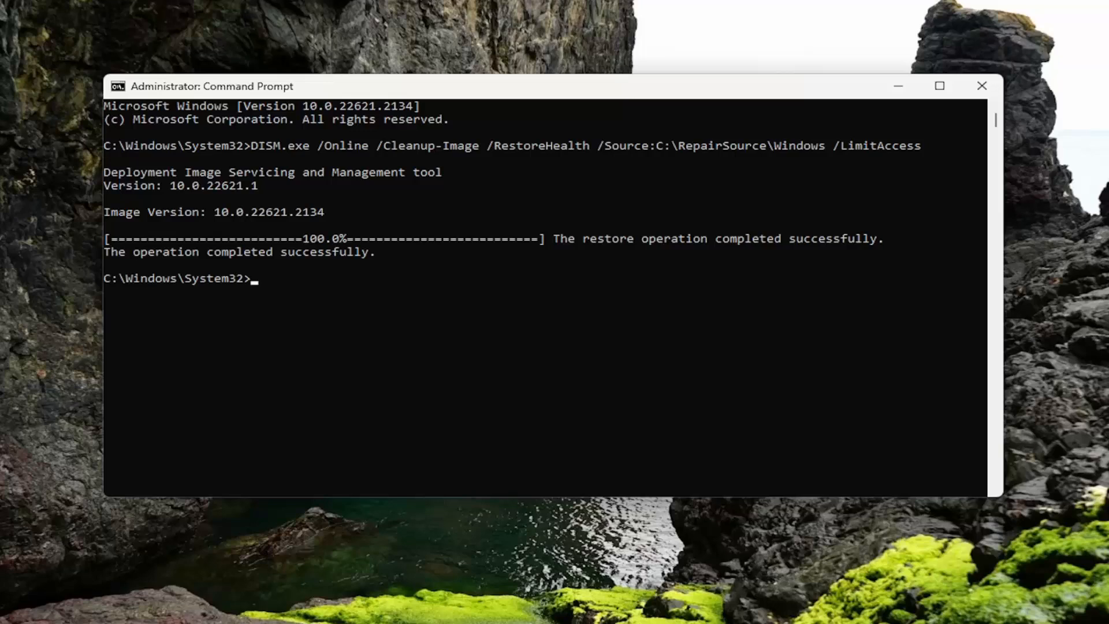
{"action": "mouse_move", "coordinate": [541, 93]}
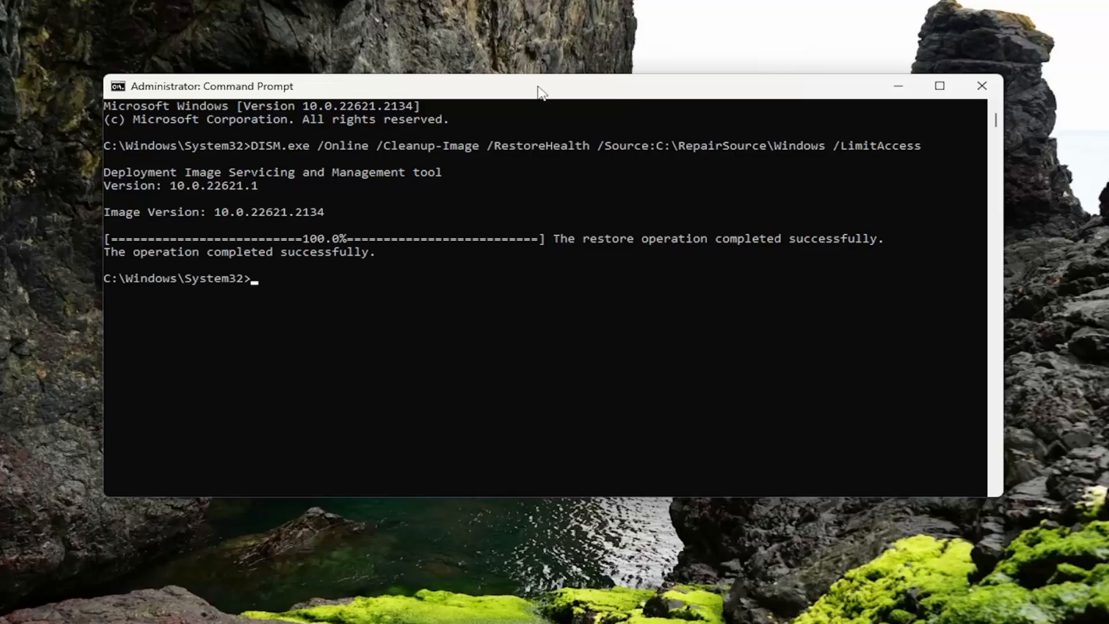
{"action": "mouse_move", "coordinate": [509, 90]}
{"action": "type", "text": "sfc /scannow"}
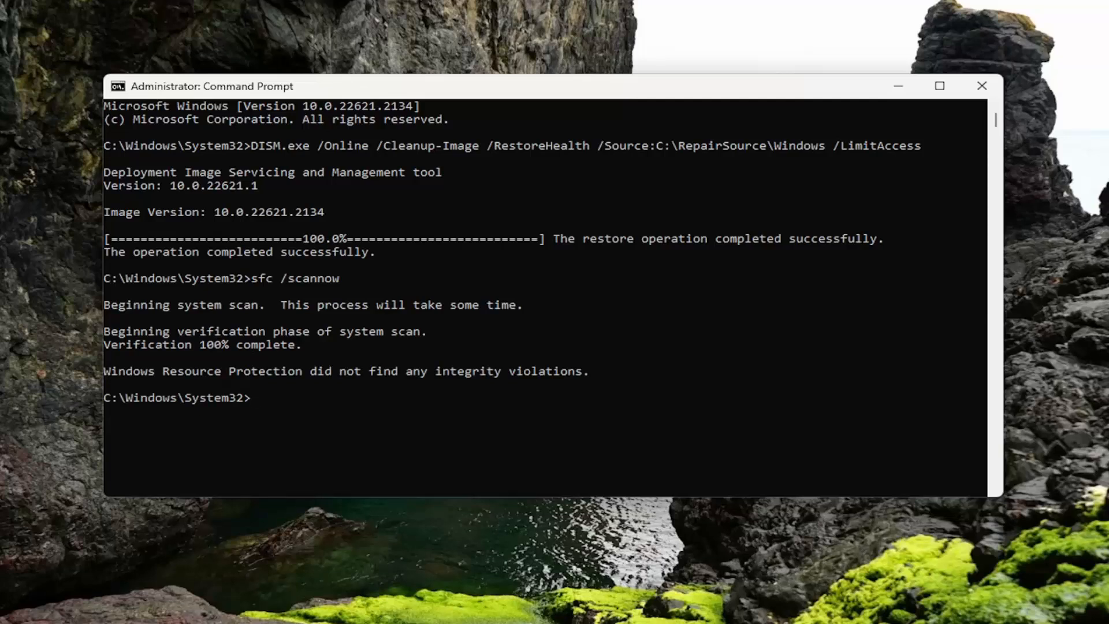
{"action": "mouse_move", "coordinate": [338, 350]}
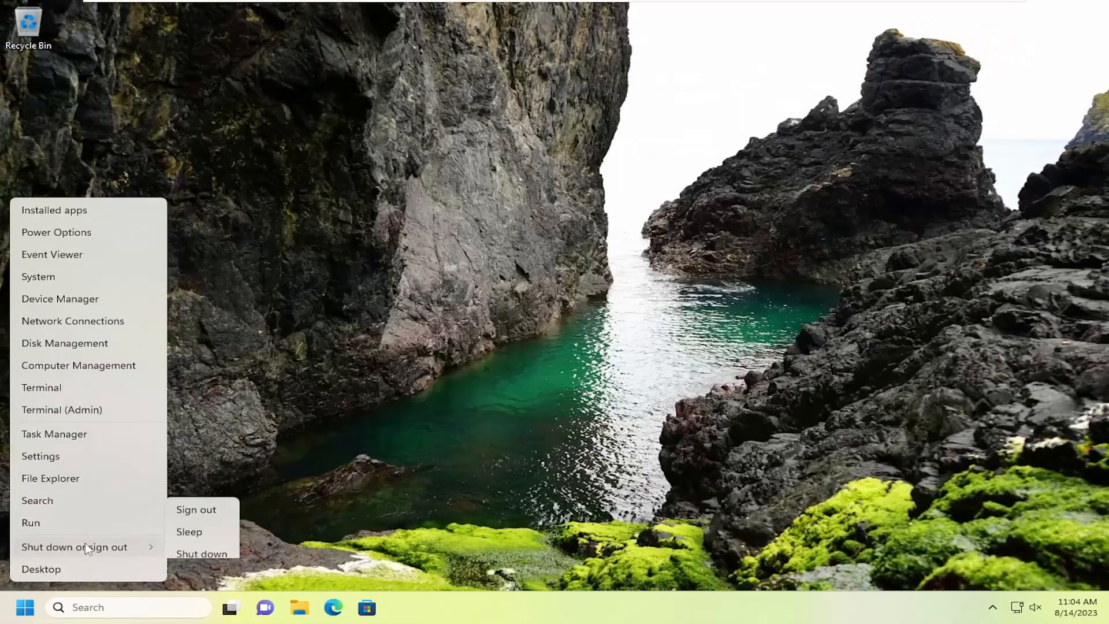
Step: Restart the computer from the Start menu power options
{"action": "left_click", "coordinate": [196, 509]}
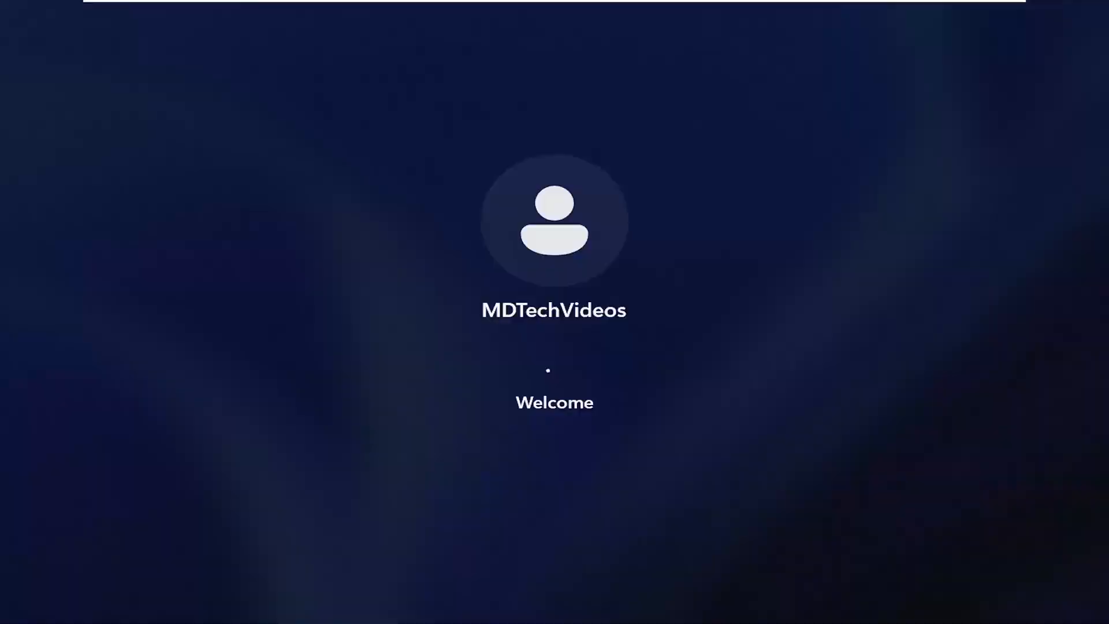